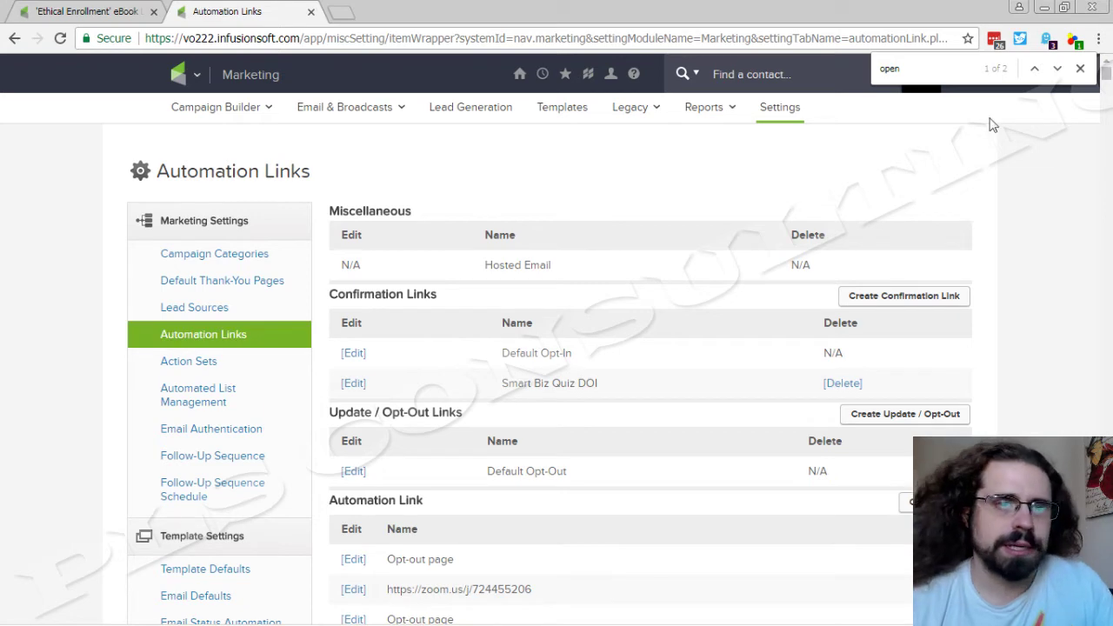
# Step: Step through the "open" search matches to the Campaign 4406 - Existing List Invite Open link
pyautogui.click(1057, 68)
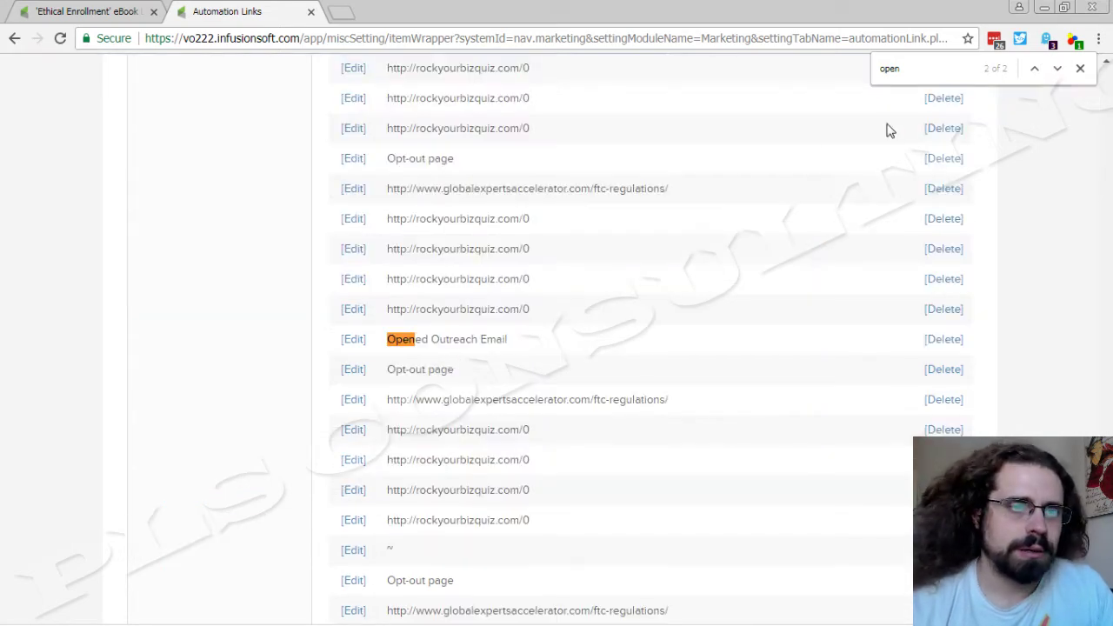
pyautogui.click(1033, 68)
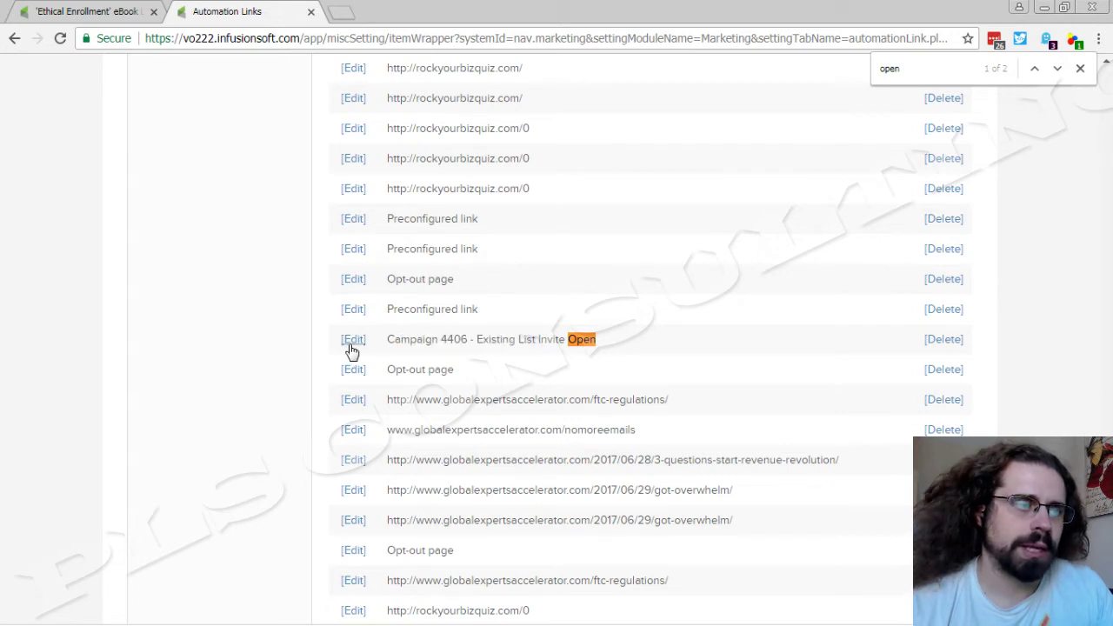
pyautogui.click(353, 339)
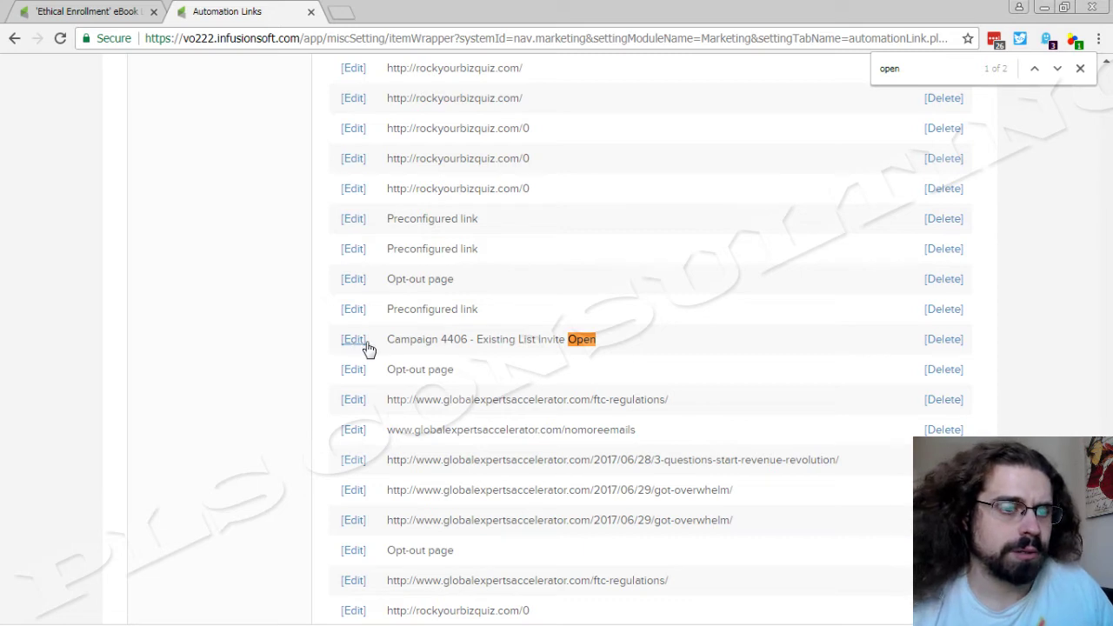
pyautogui.moveTo(348, 343)
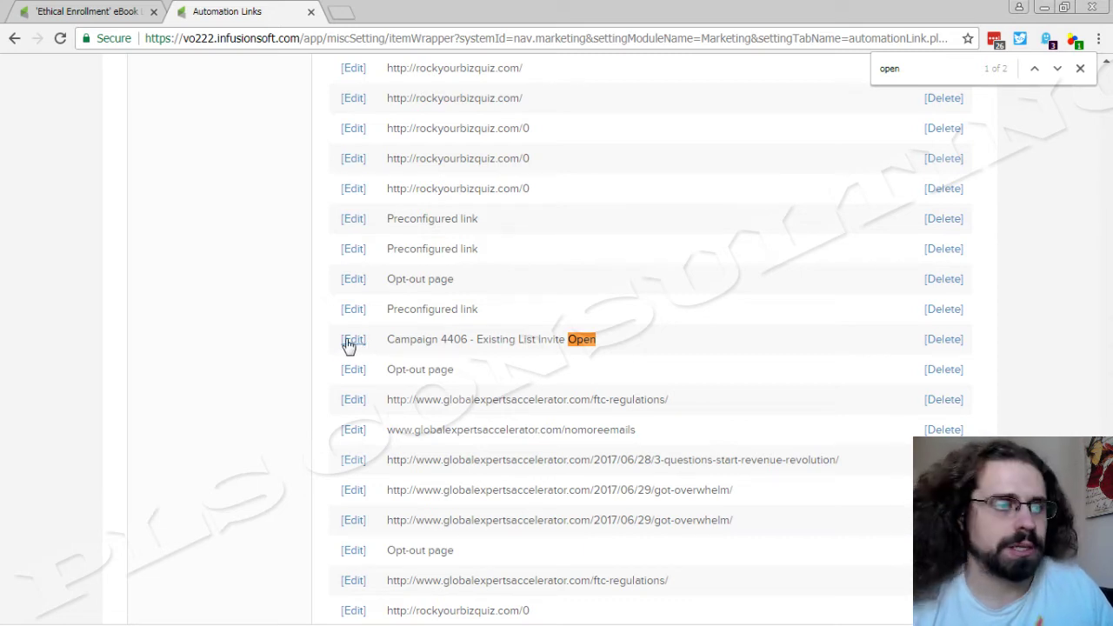
# Step: Bring up Existing List Email 1 in the email design editor
pyautogui.click(353, 339)
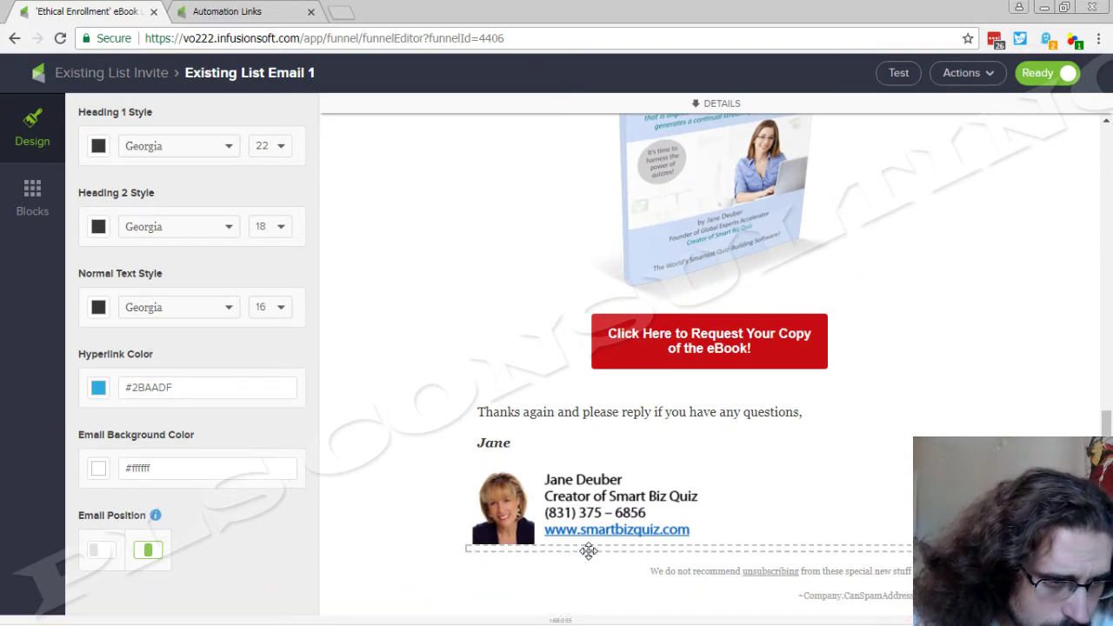
# Step: Select the empty image block beneath the signature to show its Edit Image Block panel
pyautogui.click(504, 508)
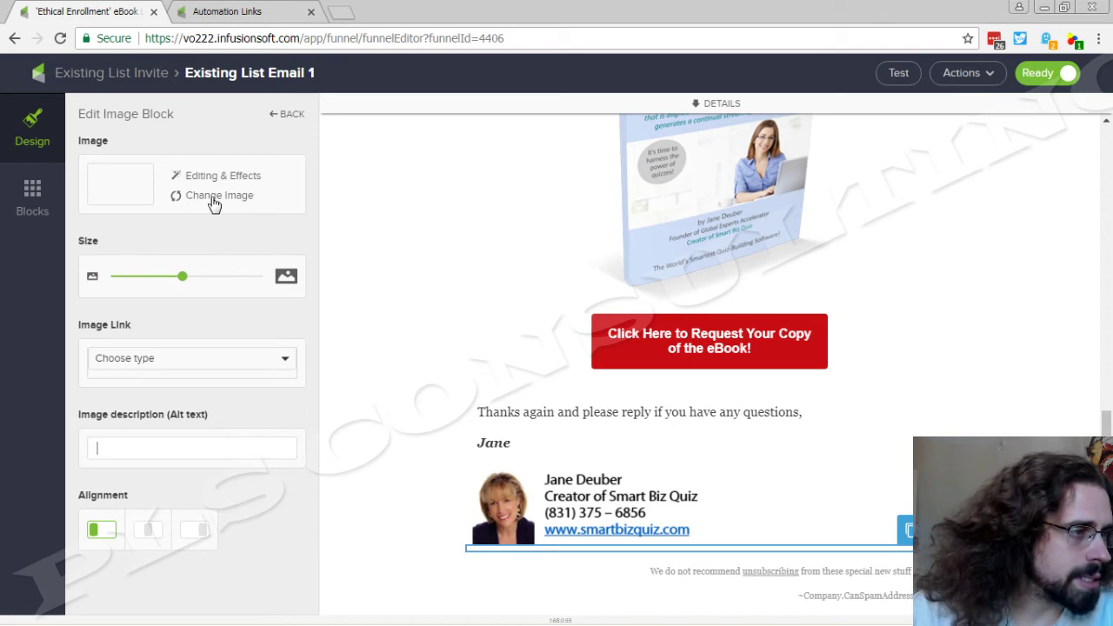
# Step: Check the Custom Image URL holds the Link-32754 code, then return to the Existing List Invite sequence
pyautogui.click(219, 195)
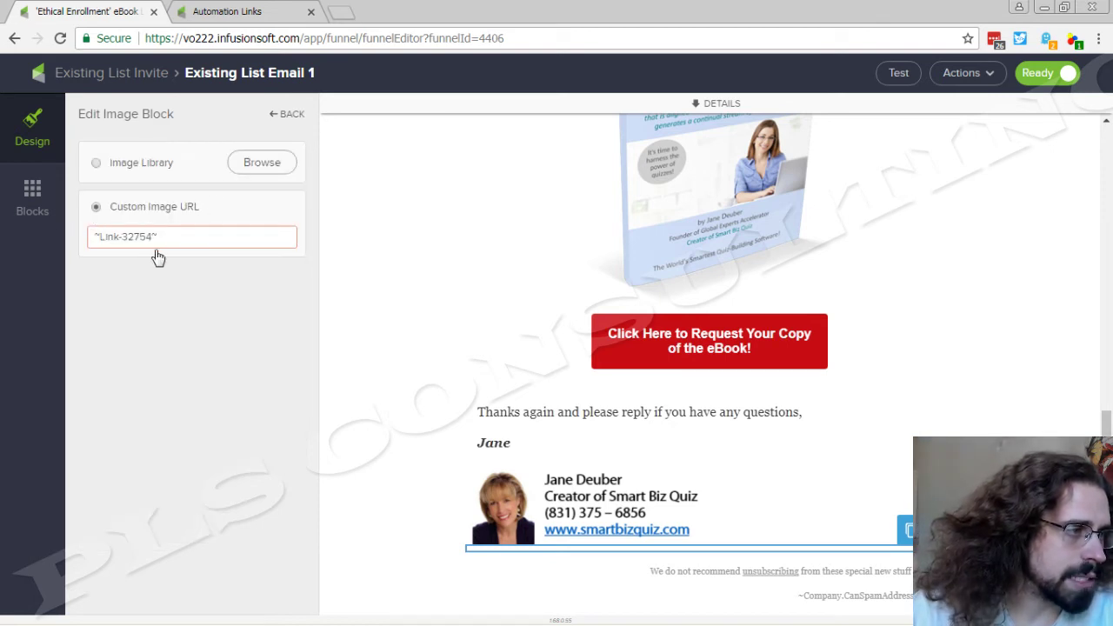
pyautogui.click(121, 237)
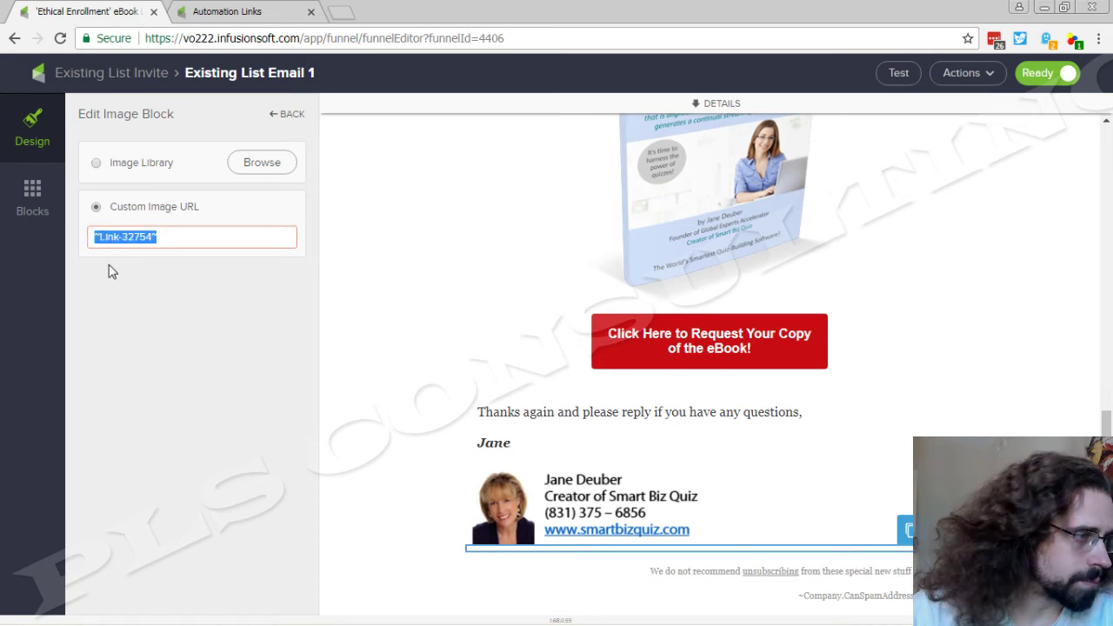
pyautogui.moveTo(188, 299)
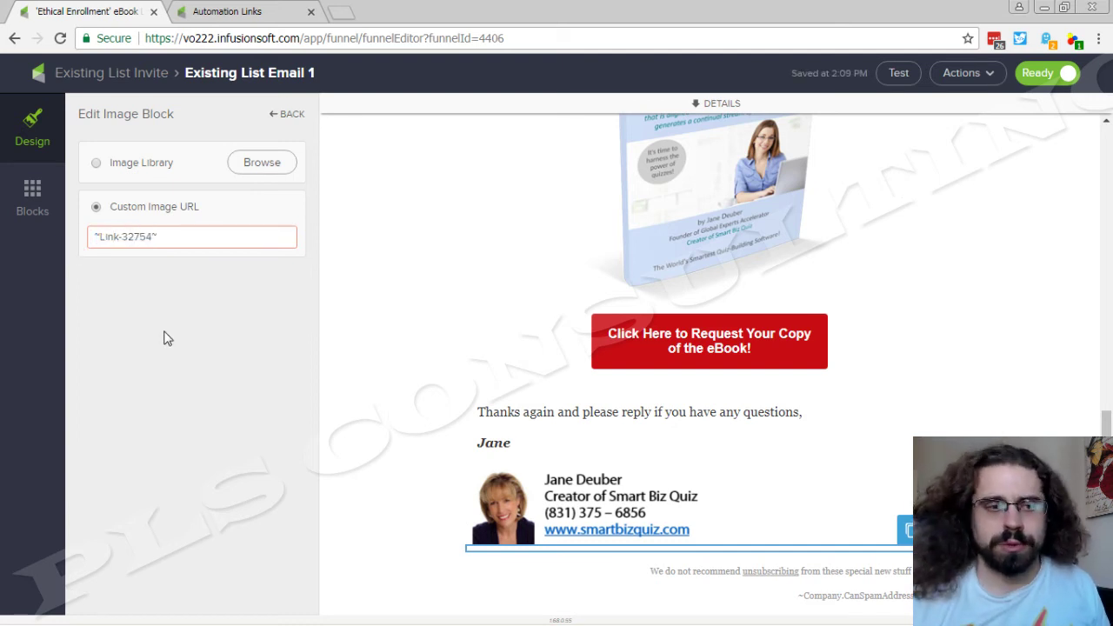
pyautogui.click(139, 237)
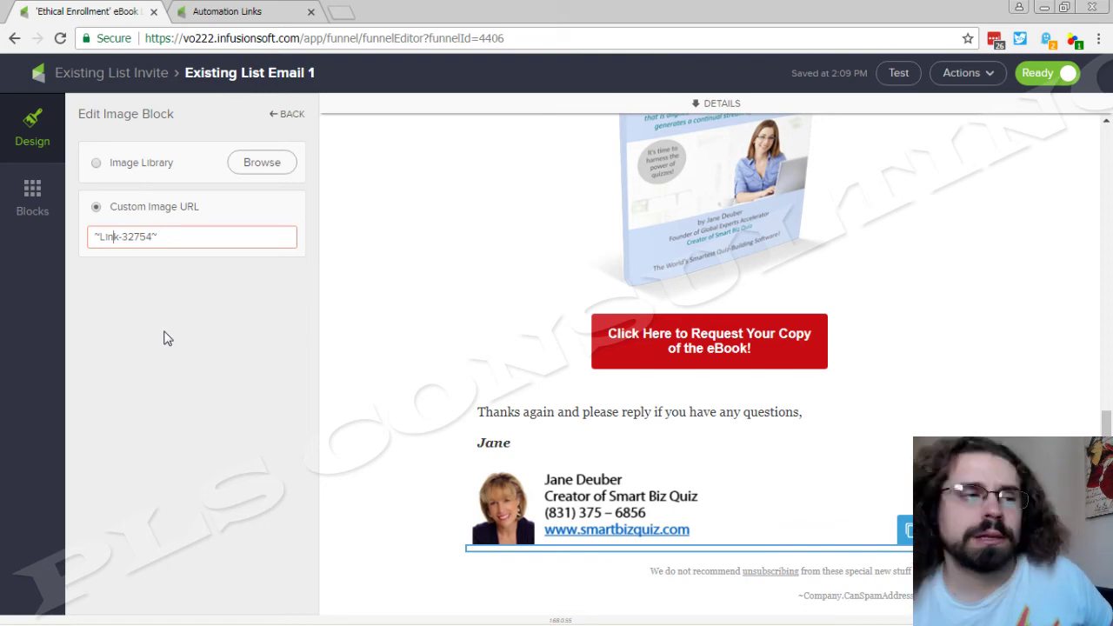
pyautogui.moveTo(104, 83)
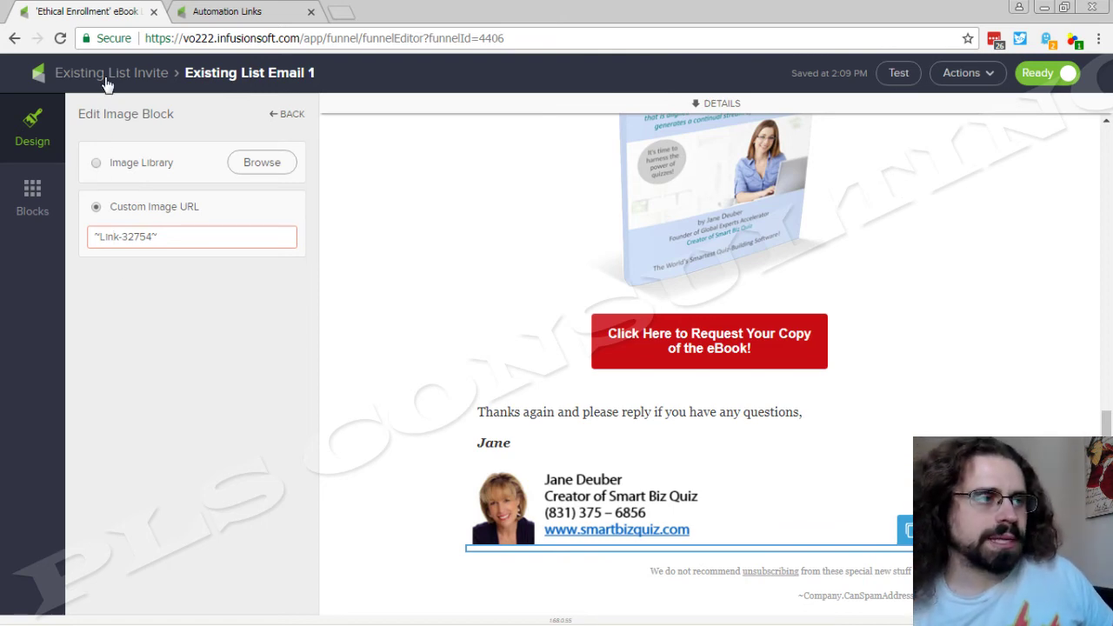
pyautogui.click(111, 73)
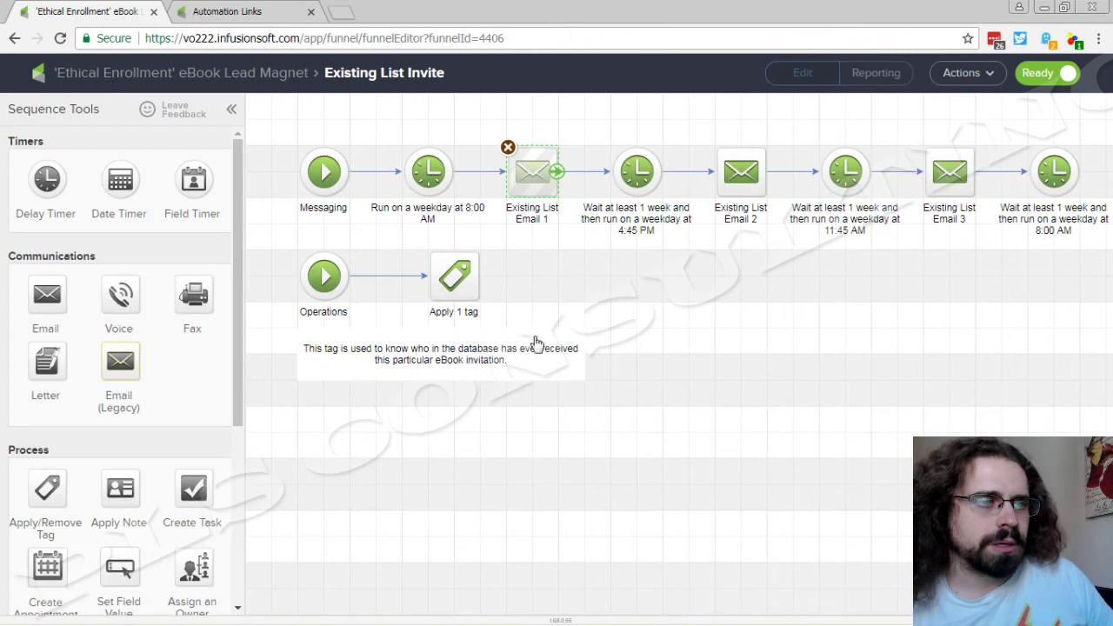